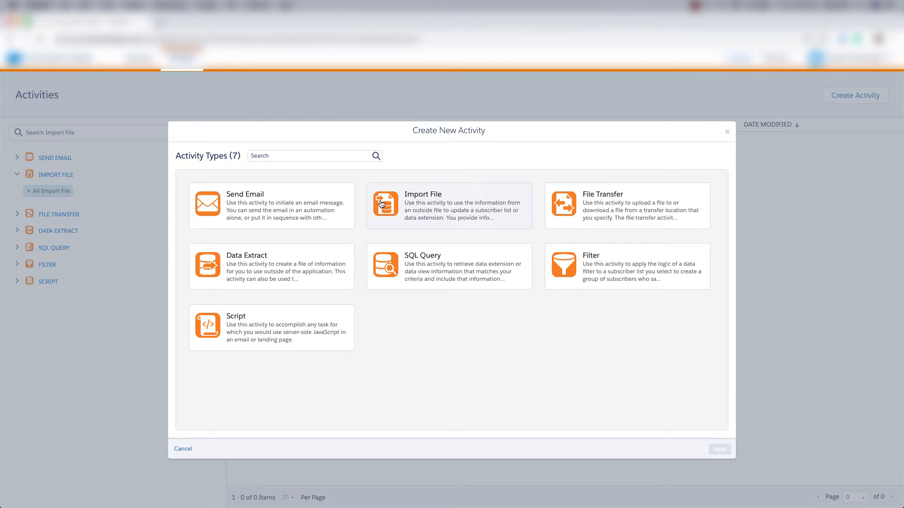
Choose Import File as the type of the new activity.
{"action": "left_click", "coordinate": [449, 206]}
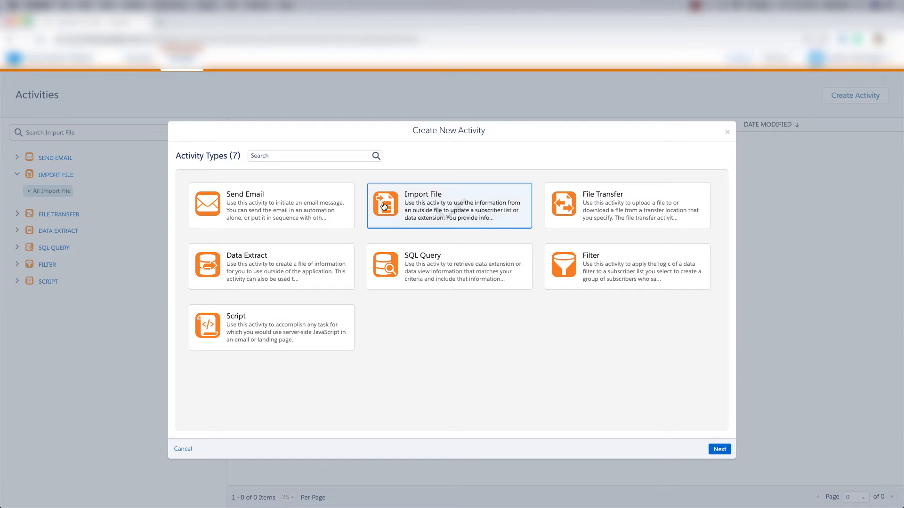
Proceed to the Activity Info details of the new import definition.
{"action": "left_click", "coordinate": [718, 449]}
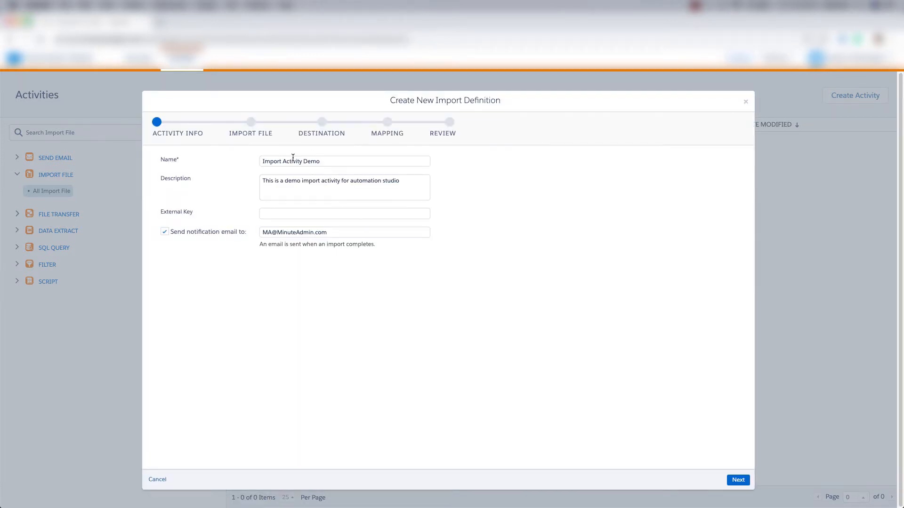
{"action": "mouse_move", "coordinate": [351, 158]}
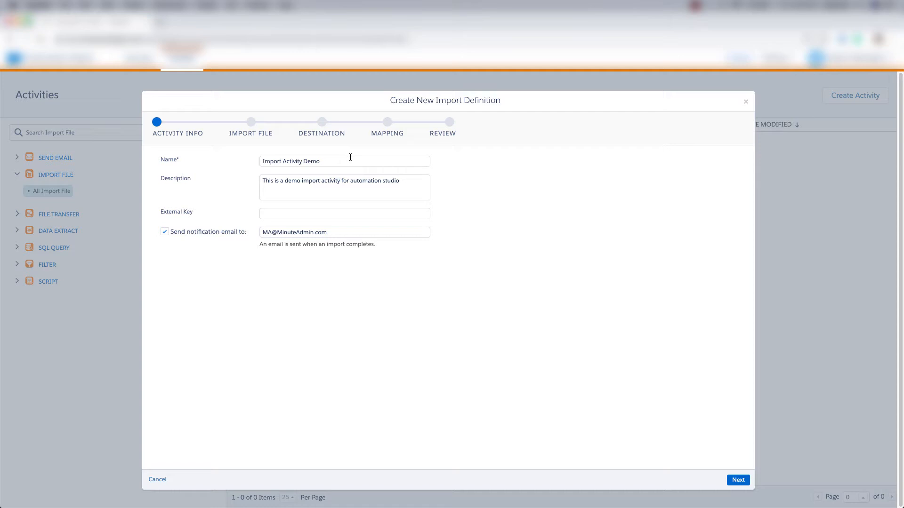
{"action": "mouse_move", "coordinate": [339, 215]}
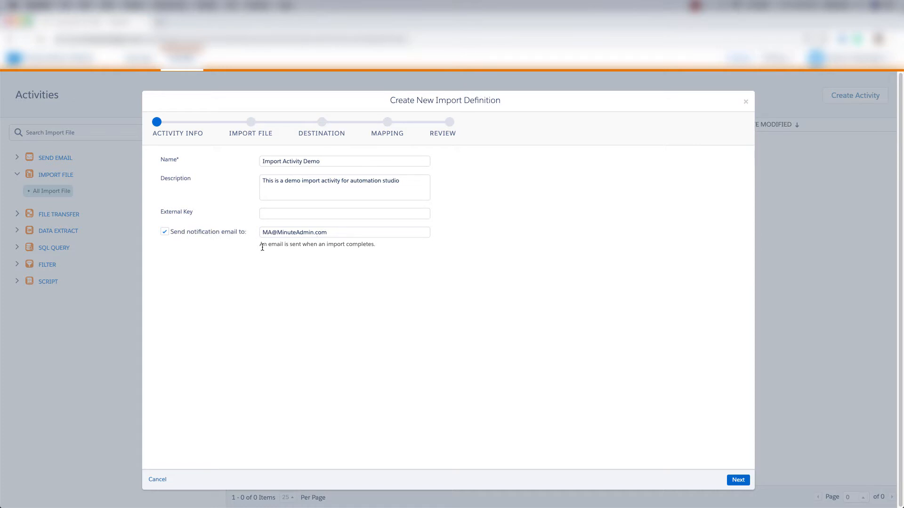
{"action": "mouse_move", "coordinate": [700, 448]}
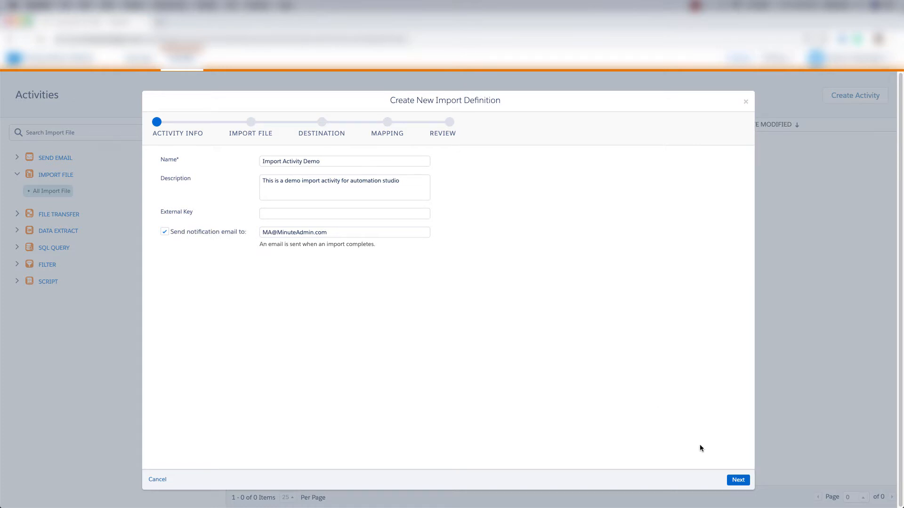
Set the file naming pattern to FileName%%Year%%, giving example FileName2019.
{"action": "left_click", "coordinate": [738, 479]}
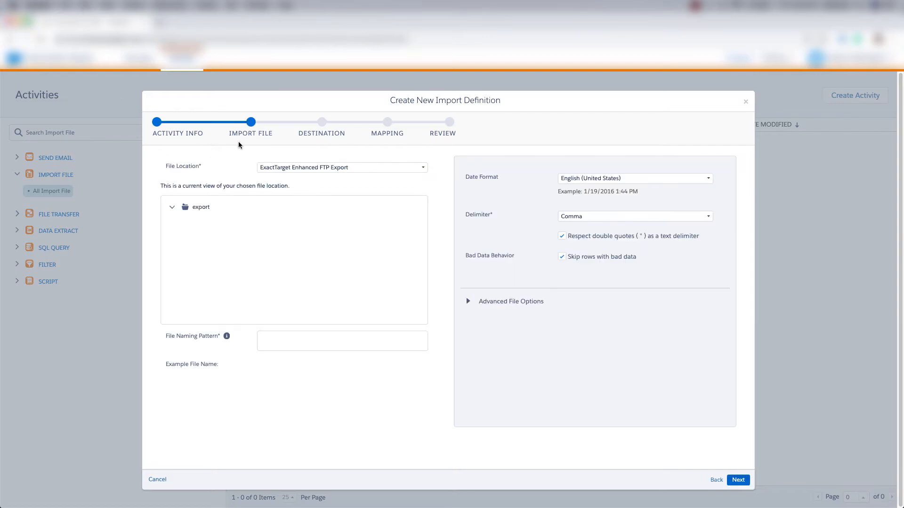
{"action": "mouse_move", "coordinate": [250, 140]}
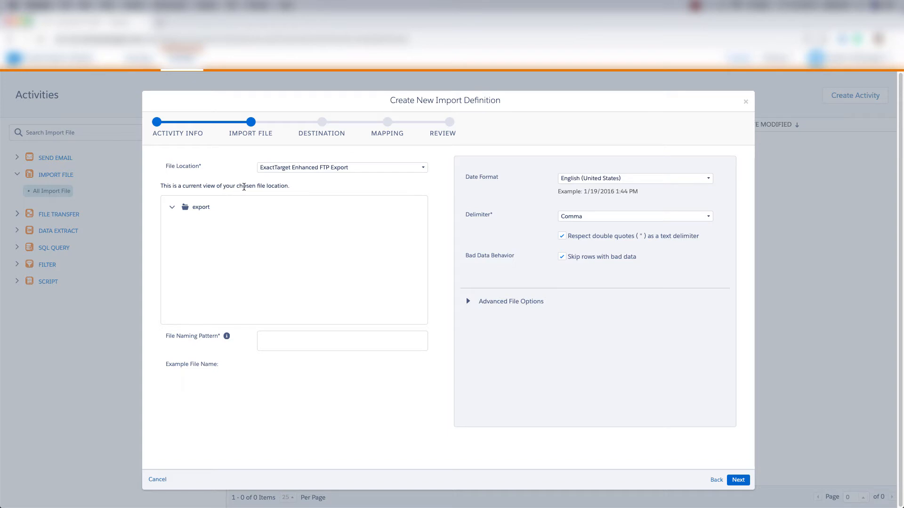
{"action": "type", "text": "FileName"}
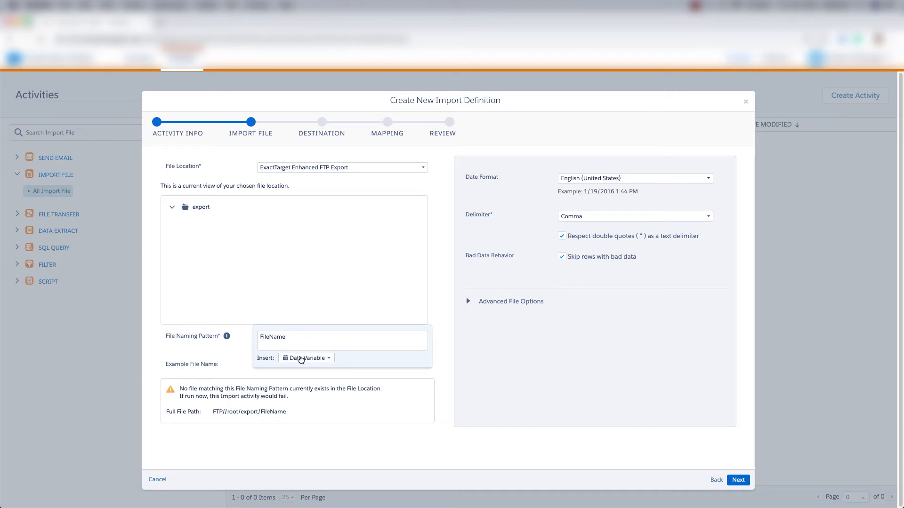
{"action": "left_click", "coordinate": [306, 358]}
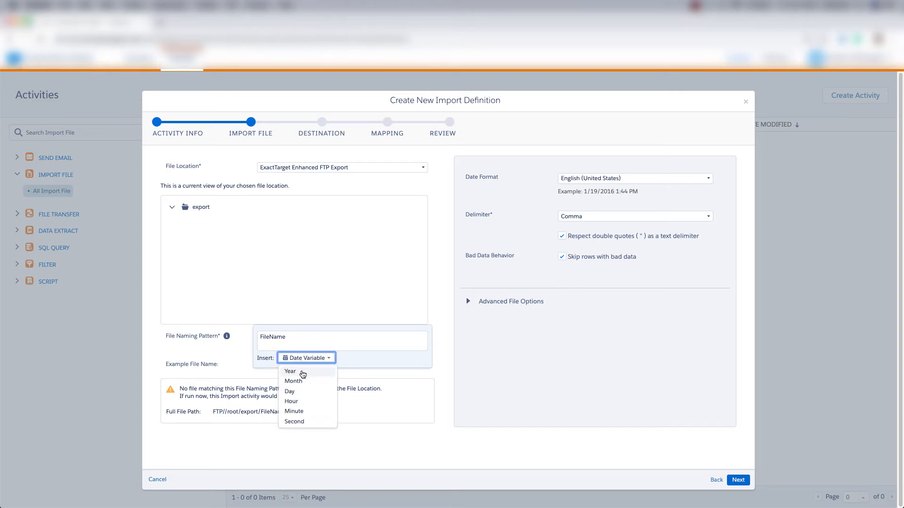
{"action": "left_click", "coordinate": [290, 371]}
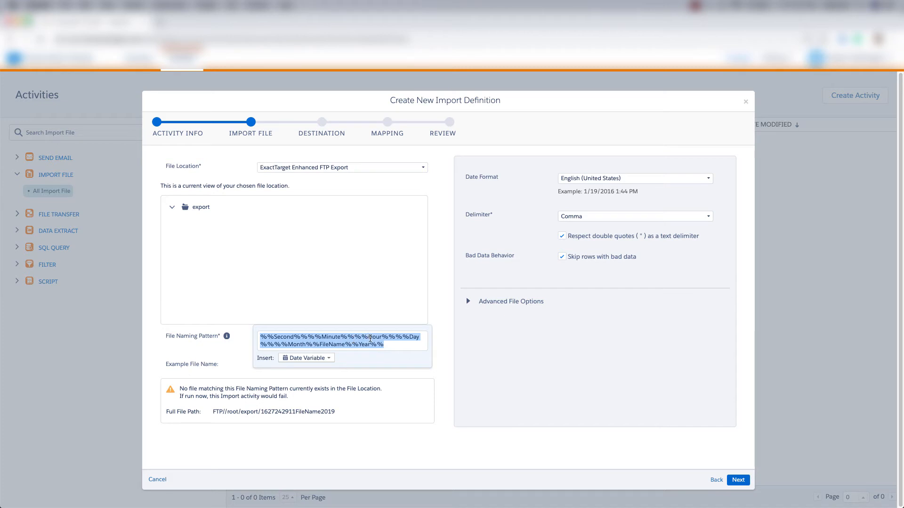
{"action": "type", "text": "FileName%%Year%%"}
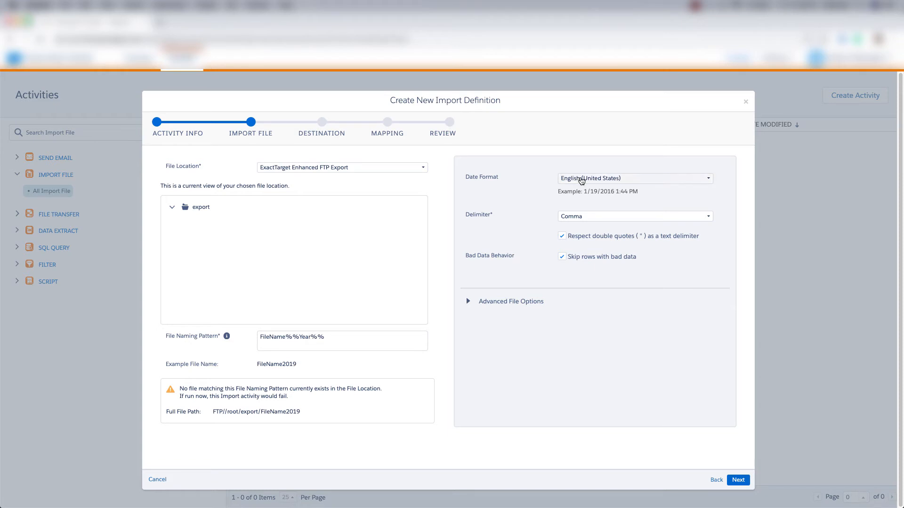
Keep Comma as the delimiter and expand the Advanced File Options.
{"action": "left_click", "coordinate": [634, 216]}
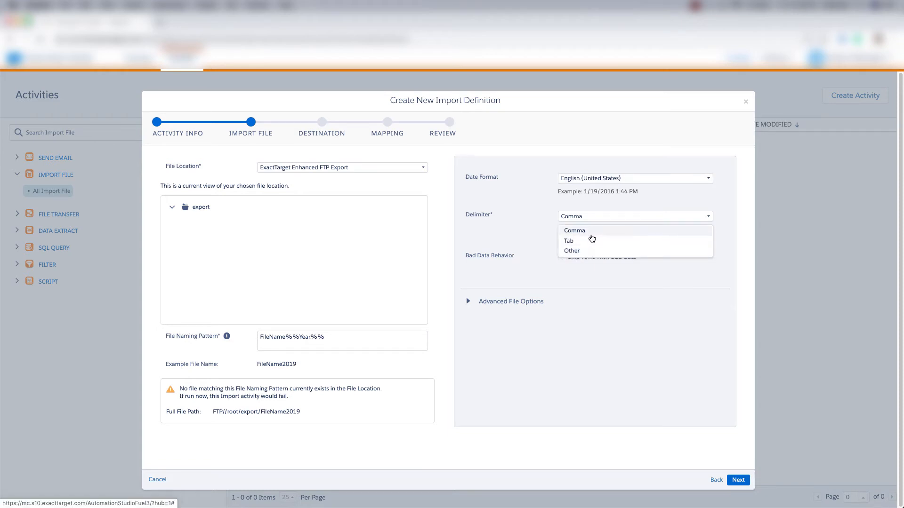
{"action": "left_click", "coordinate": [574, 230]}
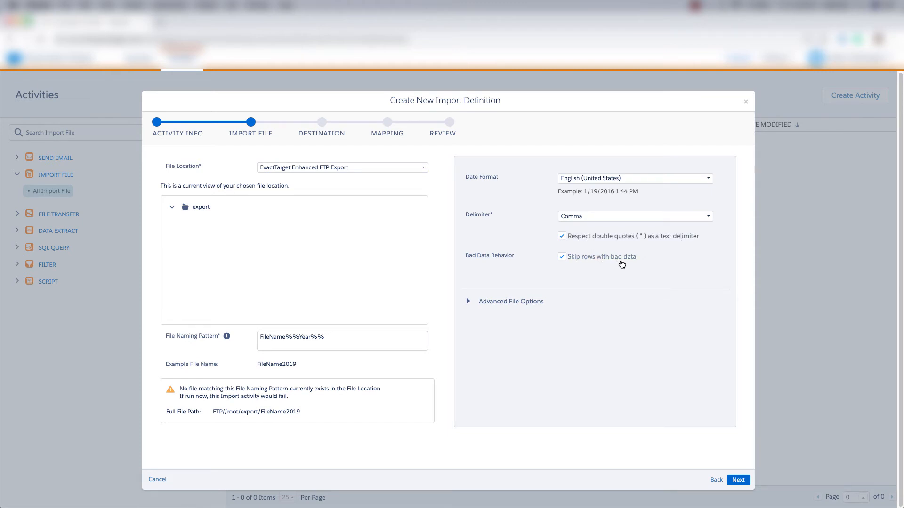
{"action": "left_click", "coordinate": [468, 301]}
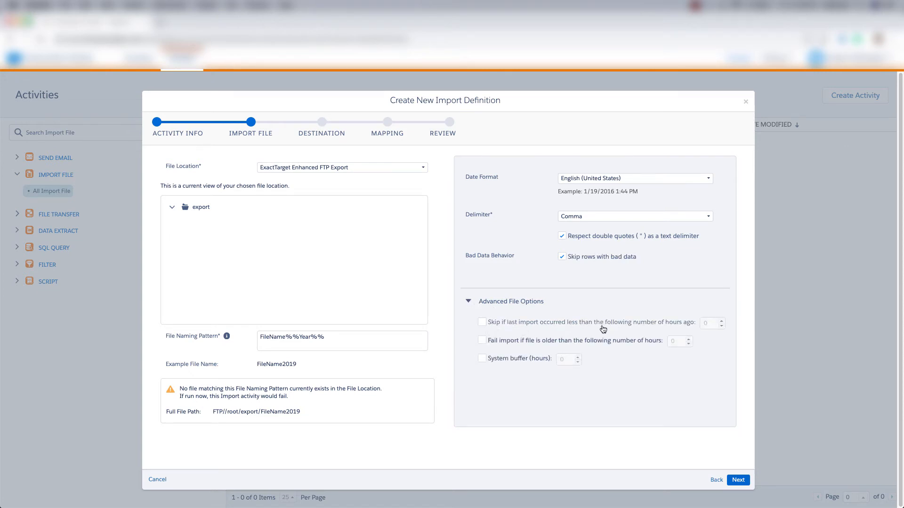
{"action": "mouse_move", "coordinate": [732, 467]}
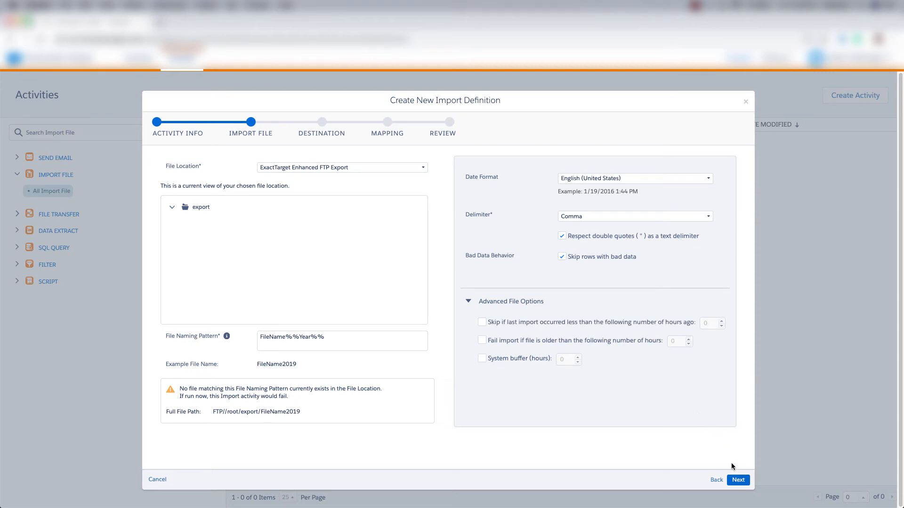
Select DemoExtension as the destination data extension and continue to mapping.
{"action": "left_click", "coordinate": [737, 479]}
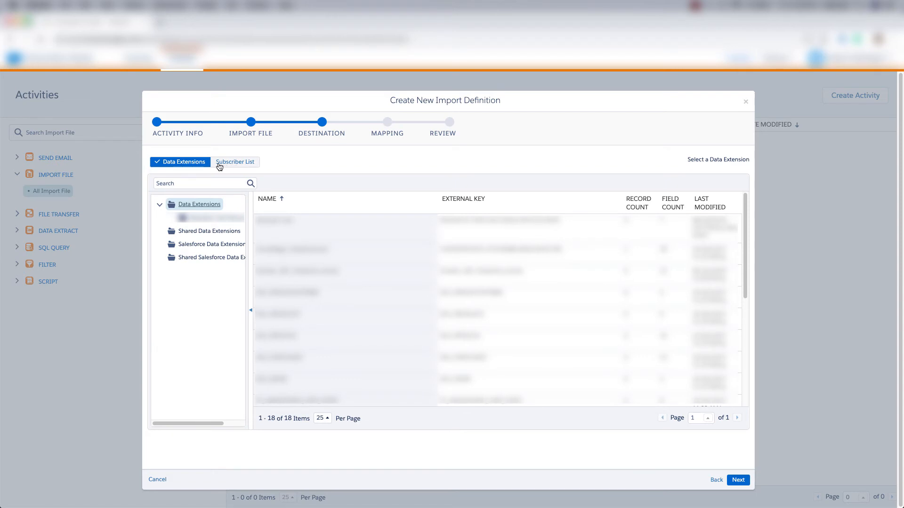
{"action": "left_click", "coordinate": [204, 218]}
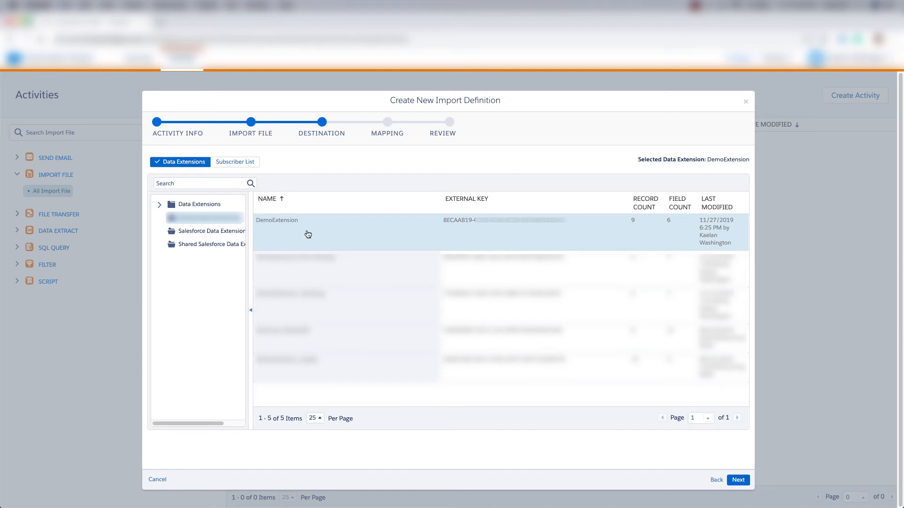
{"action": "left_click", "coordinate": [737, 480]}
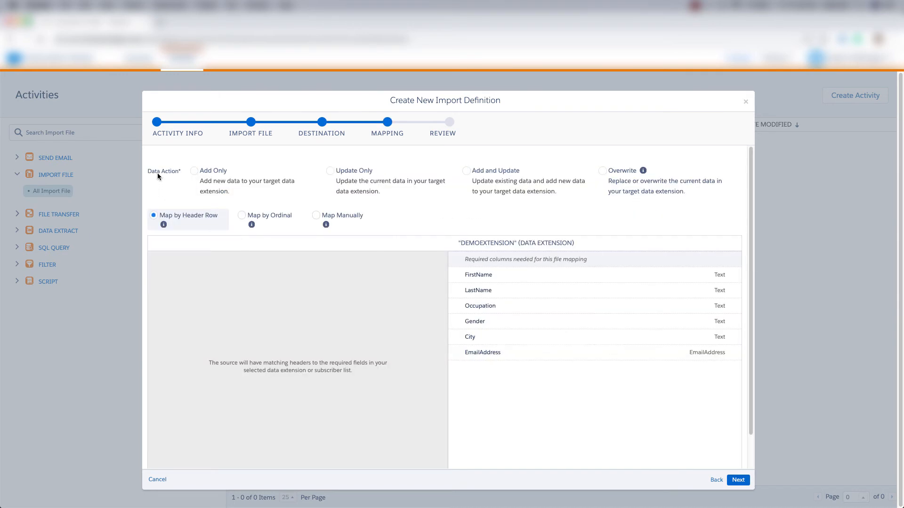
{"action": "mouse_move", "coordinate": [260, 176]}
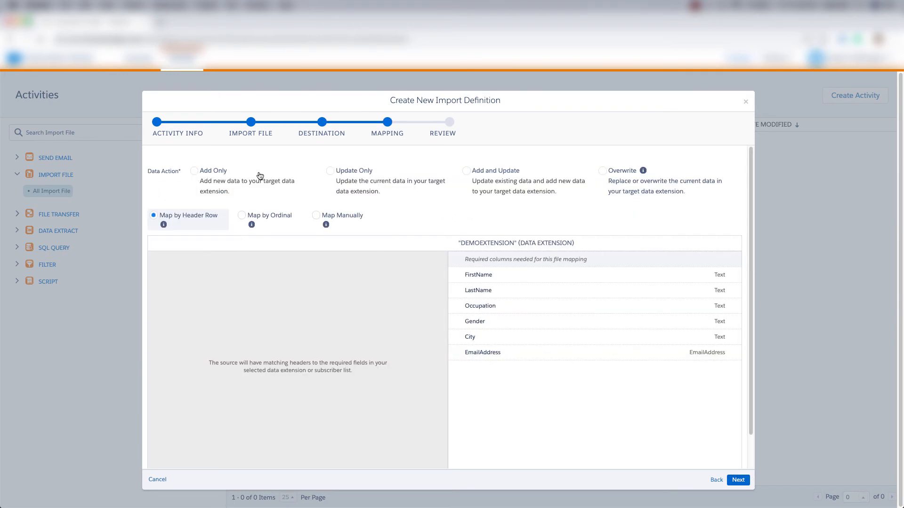
{"action": "mouse_move", "coordinate": [487, 176]}
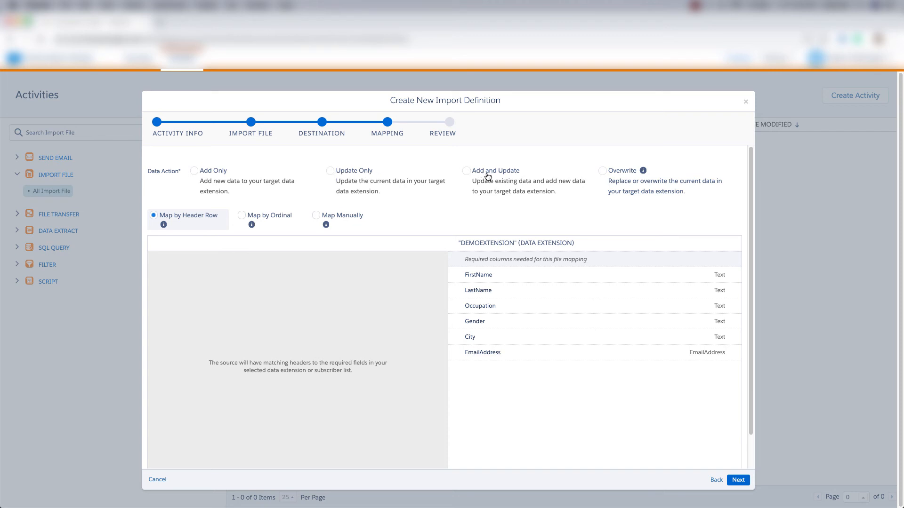
Choose Overwrite as the data action and keep Map by Header Row as the mapping method.
{"action": "left_click", "coordinate": [602, 170]}
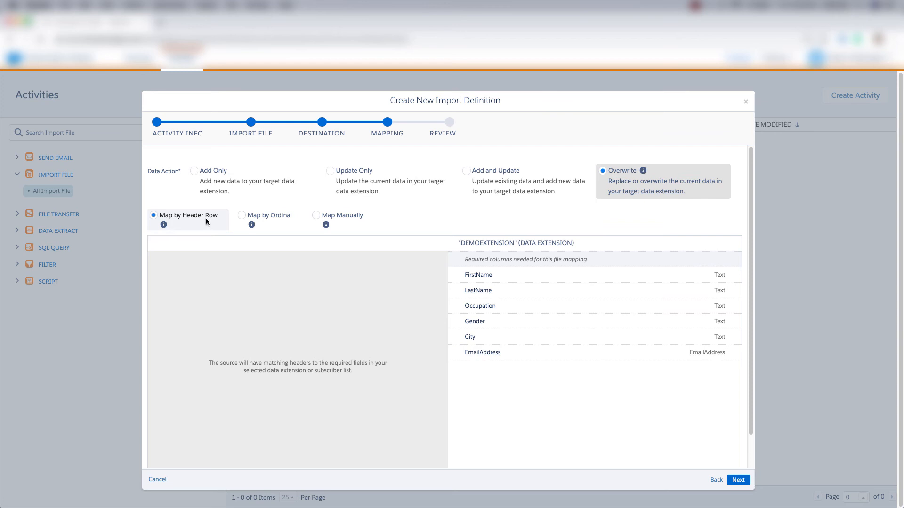
{"action": "left_click", "coordinate": [316, 215]}
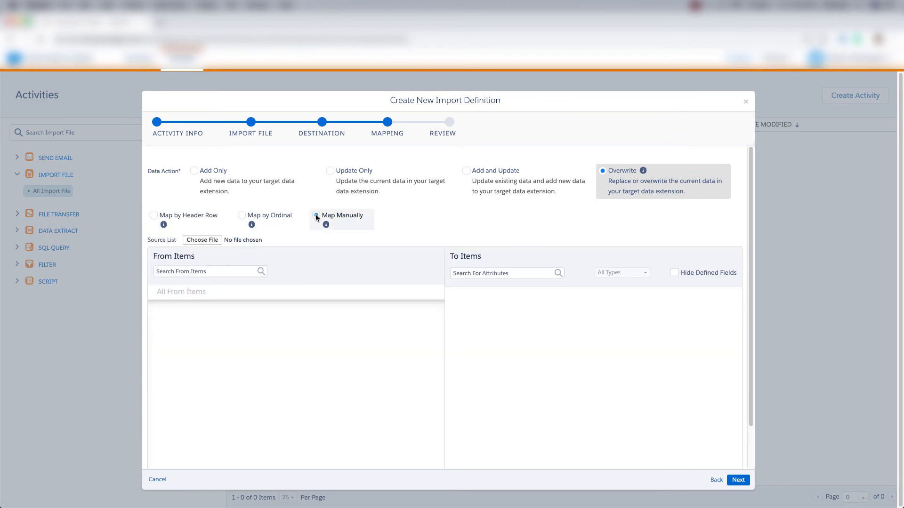
{"action": "left_click", "coordinate": [154, 215]}
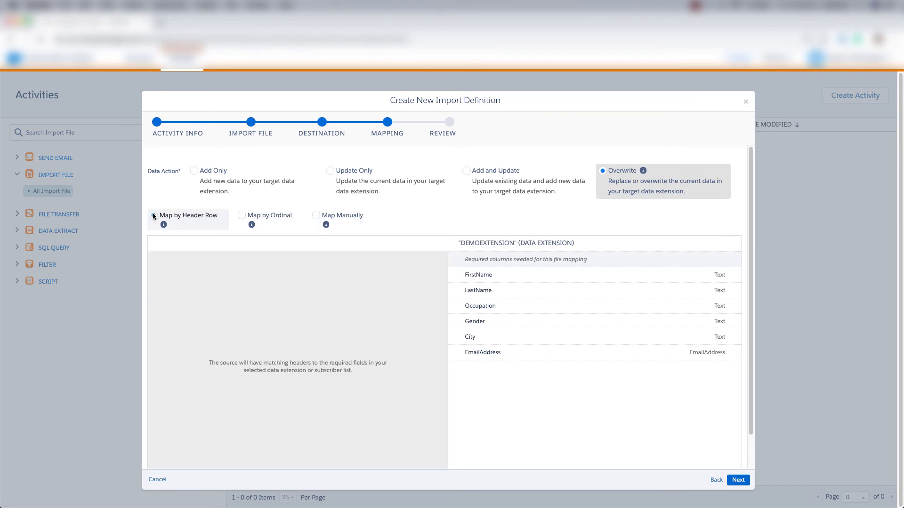
Advance to the Review summary of activity info, DemoExtension destination and mapping.
{"action": "left_click", "coordinate": [738, 479]}
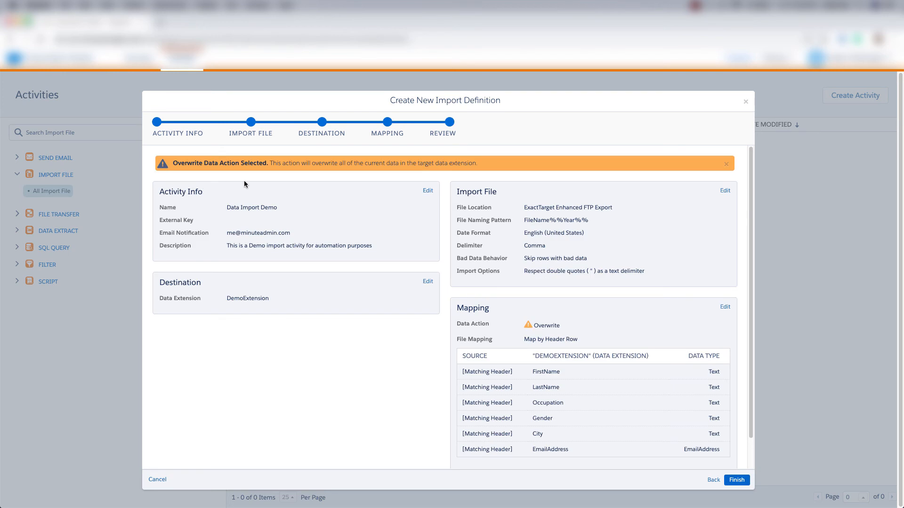
{"action": "mouse_move", "coordinate": [252, 184]}
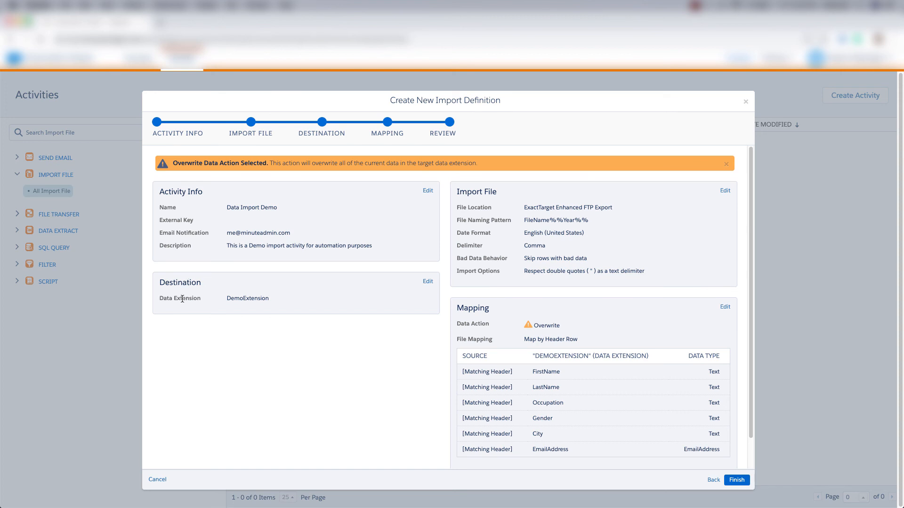
{"action": "mouse_move", "coordinate": [467, 191]}
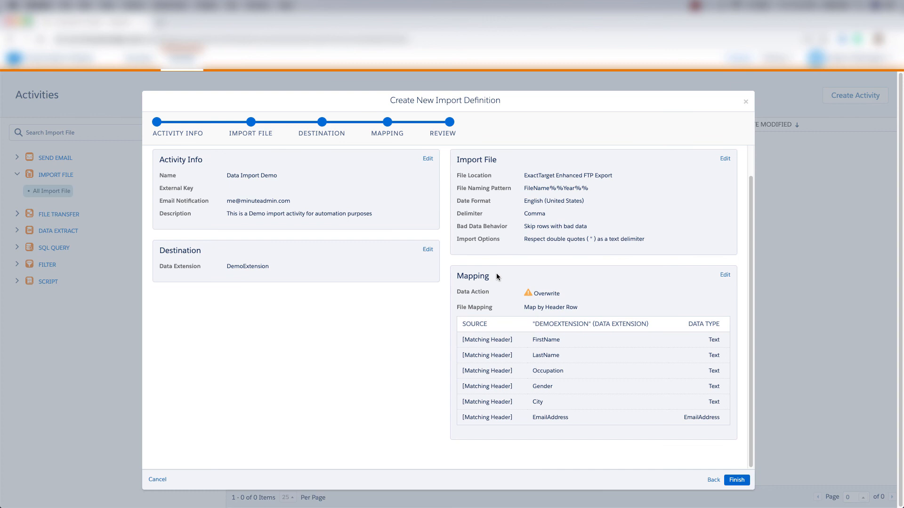
{"action": "mouse_move", "coordinate": [725, 277]}
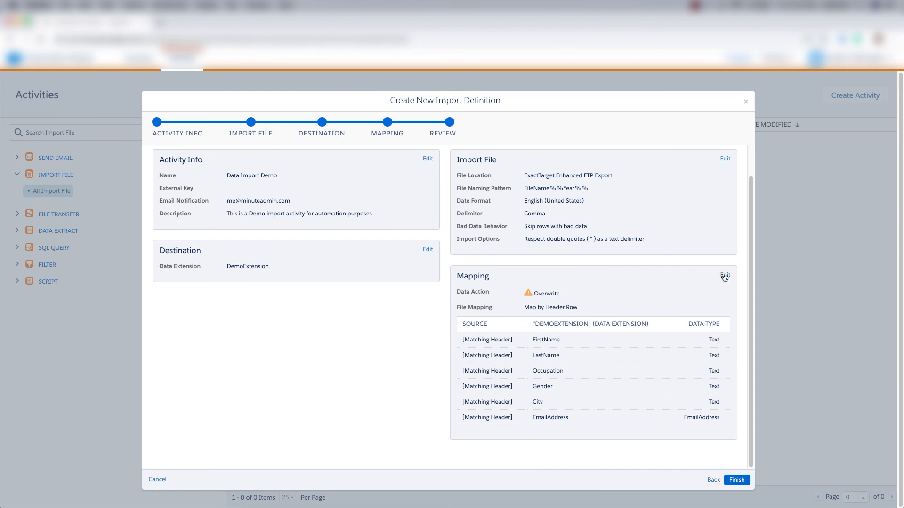
{"action": "mouse_move", "coordinate": [640, 168]}
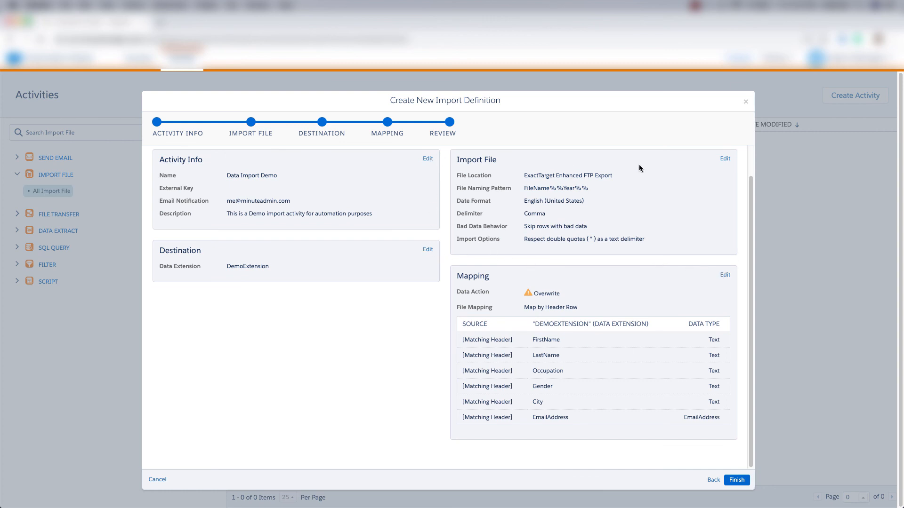